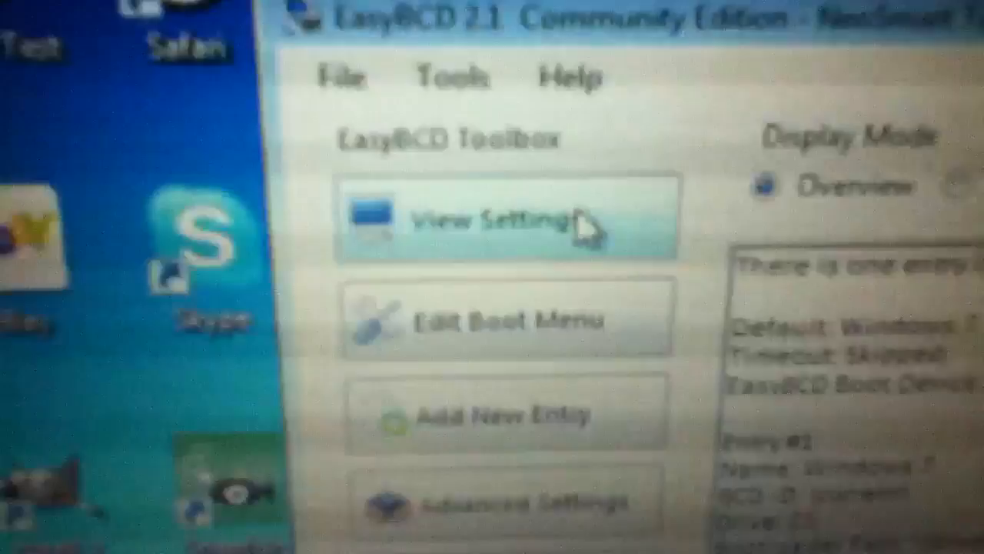
# Open EasyBCD's Edit Boot Menu page to view the skip-the-menu timeout options
pyautogui.click(499, 218)
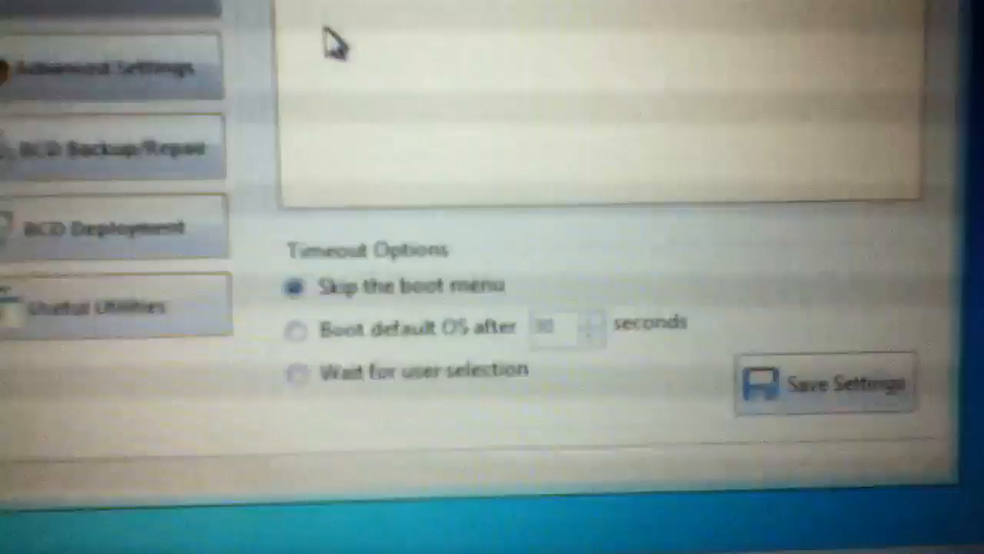